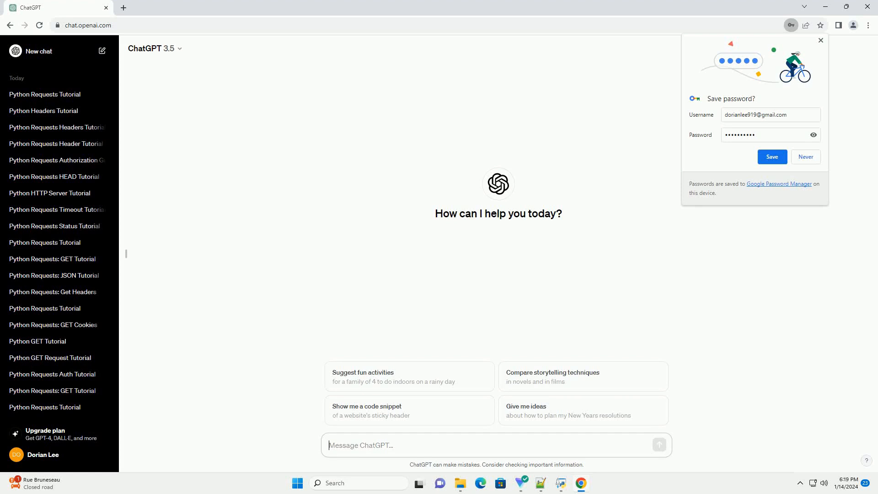
# Submit the prompt 'write an informative tutorial about python request http with code example'.
pyautogui.press('Return')
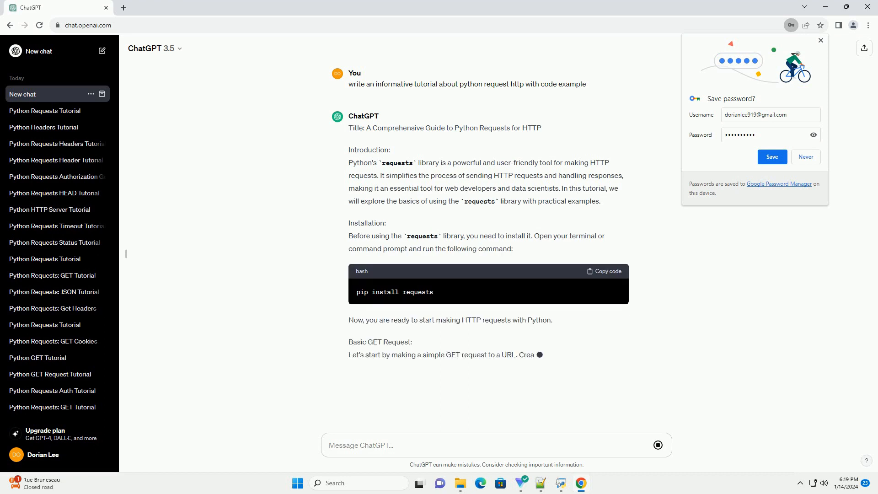
# Scroll through the generating tutorial past GET, params, POST and headers examples to the Conclusion.
pyautogui.scroll(-3)
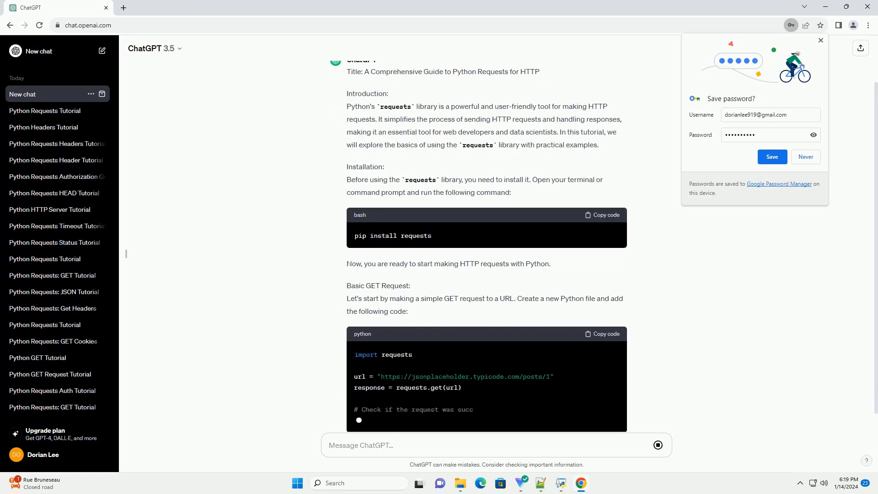
pyautogui.scroll(-3)
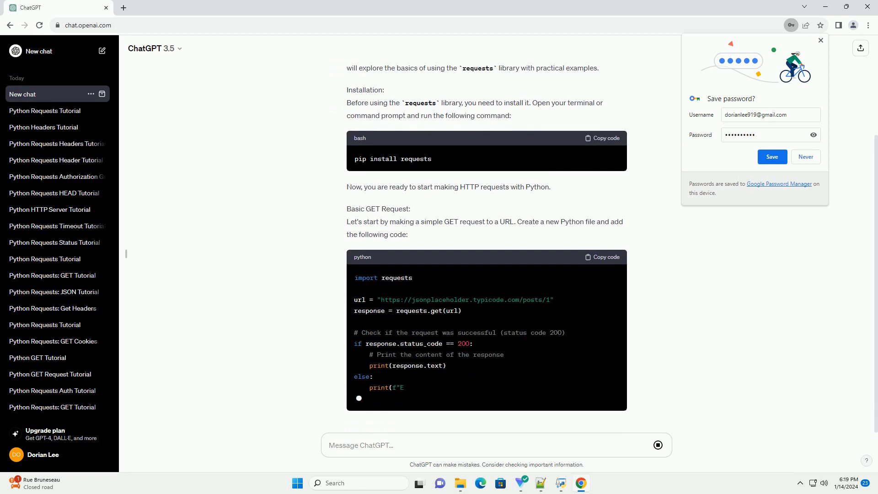
pyautogui.scroll(-3)
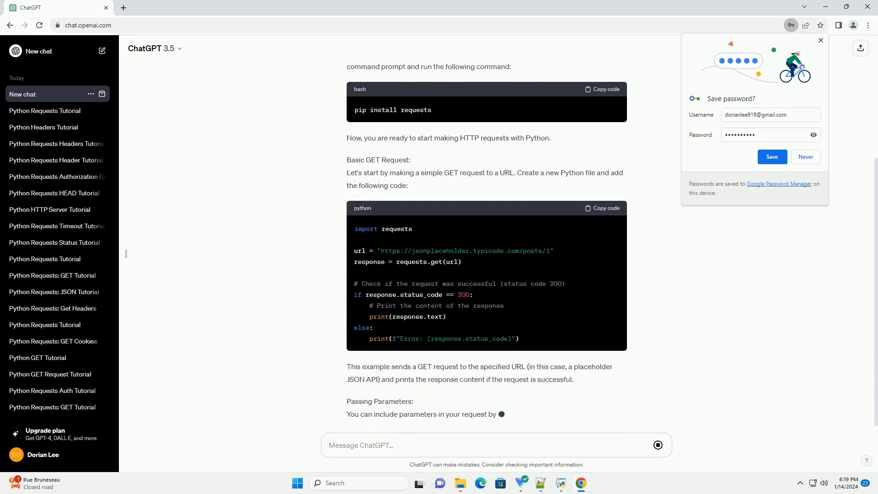
pyautogui.scroll(-3)
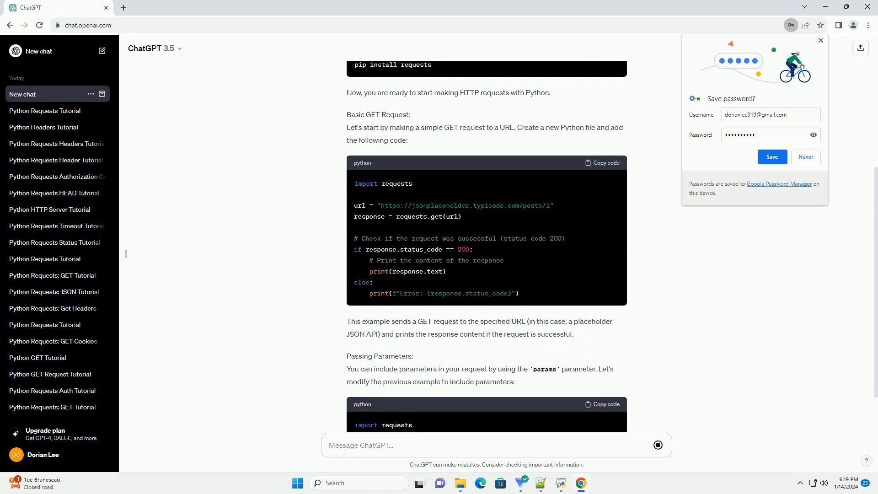
pyautogui.scroll(-3)
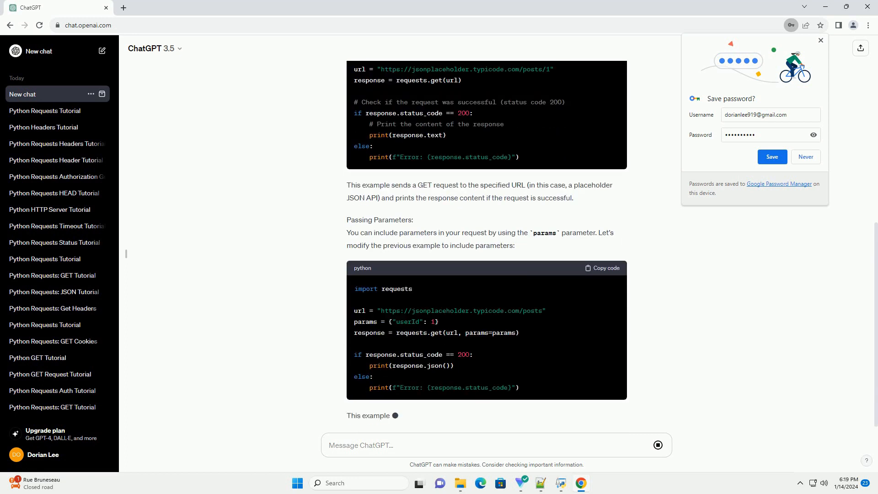
pyautogui.scroll(-3)
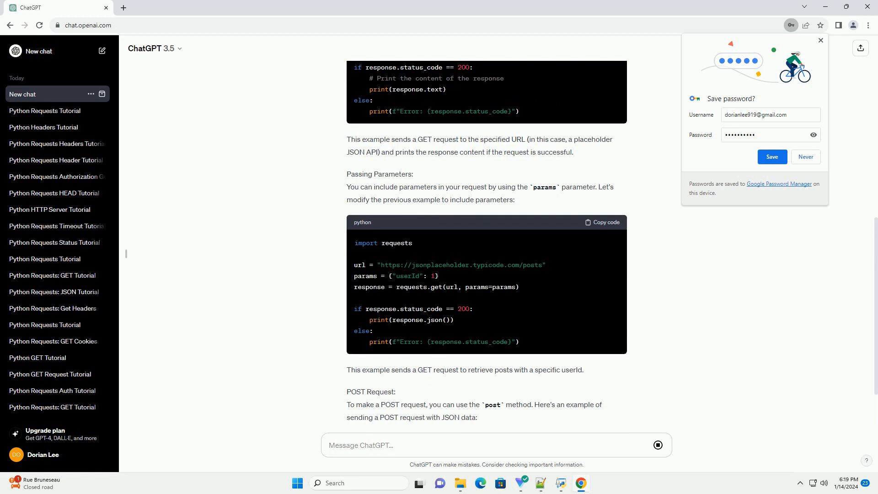
pyautogui.scroll(-3)
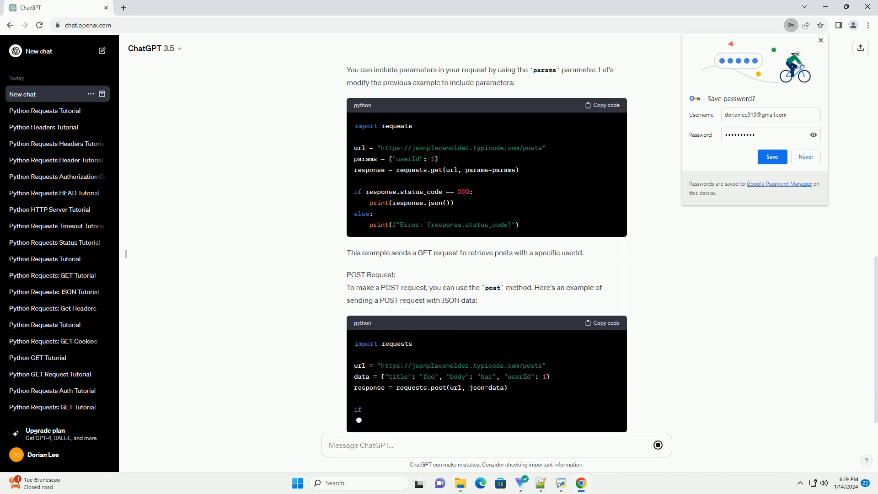
pyautogui.scroll(-3)
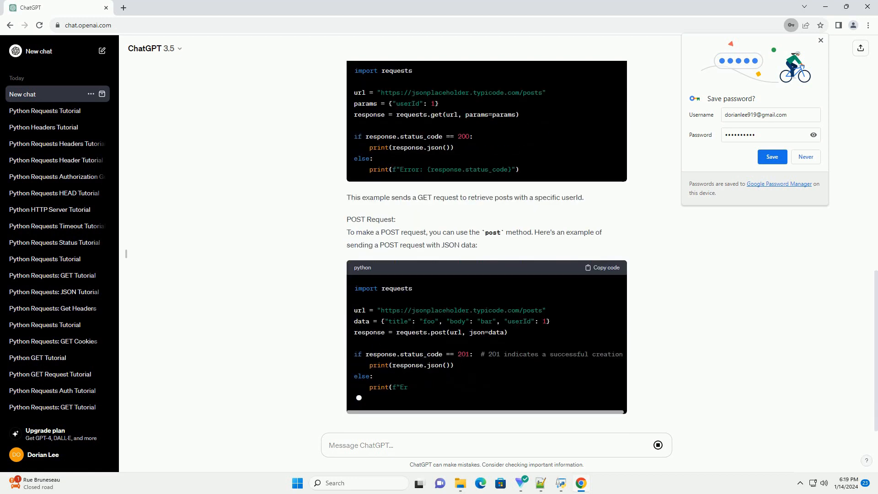
pyautogui.scroll(-3)
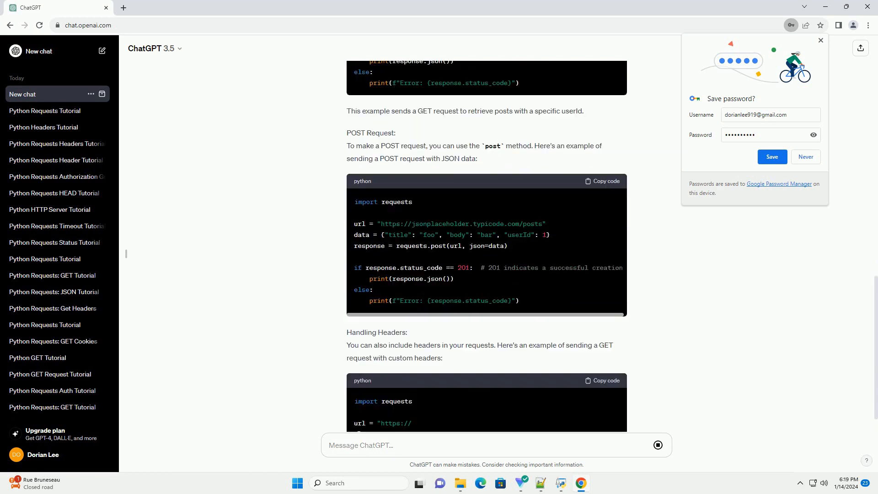
pyautogui.scroll(-3)
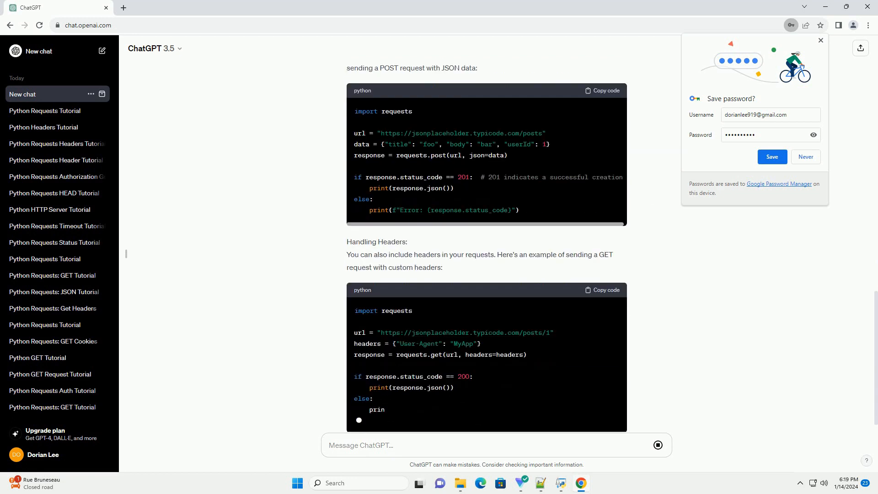
pyautogui.scroll(-3)
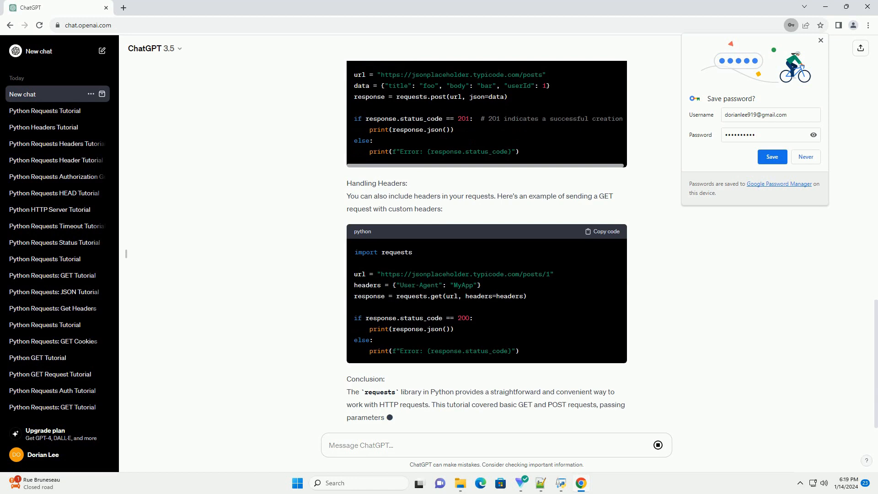
pyautogui.scroll(-3)
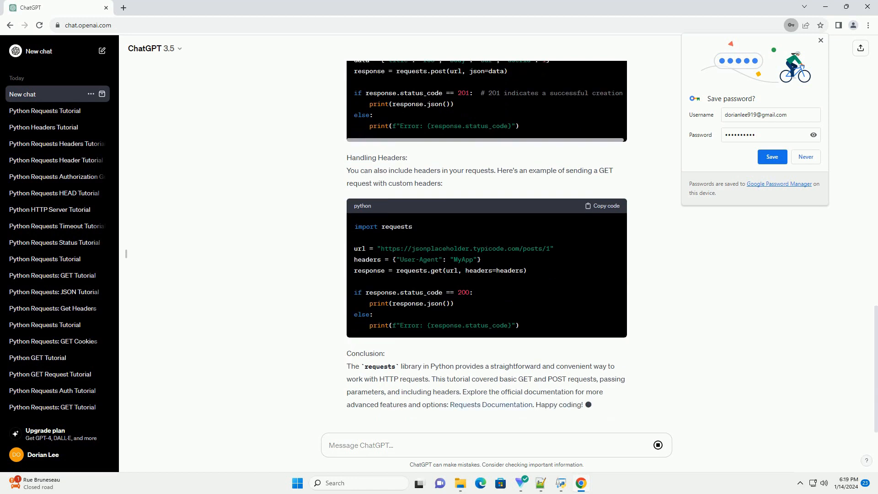